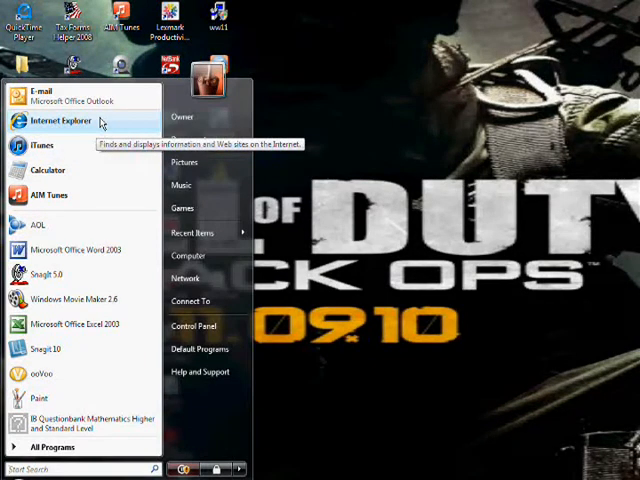
click(62, 120)
text(www.snagit.com)
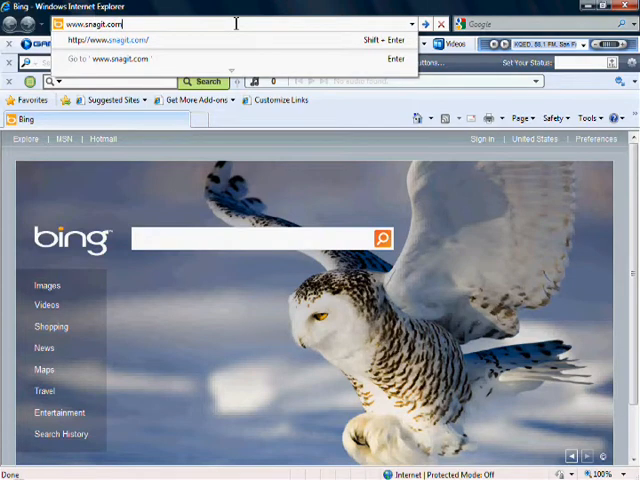
key(Return)
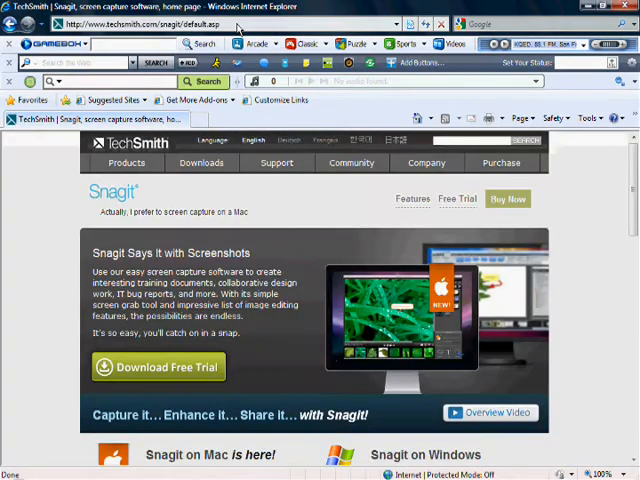
Step: Open Free Trials from the Downloads menu on the TechSmith site
click(201, 162)
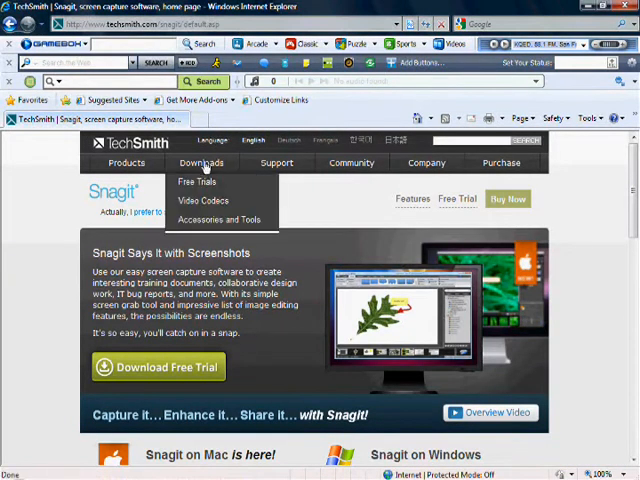
mouse_move(197, 181)
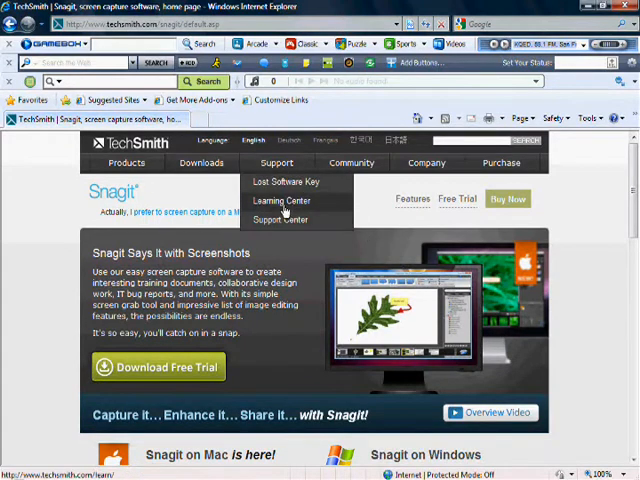
mouse_move(225, 190)
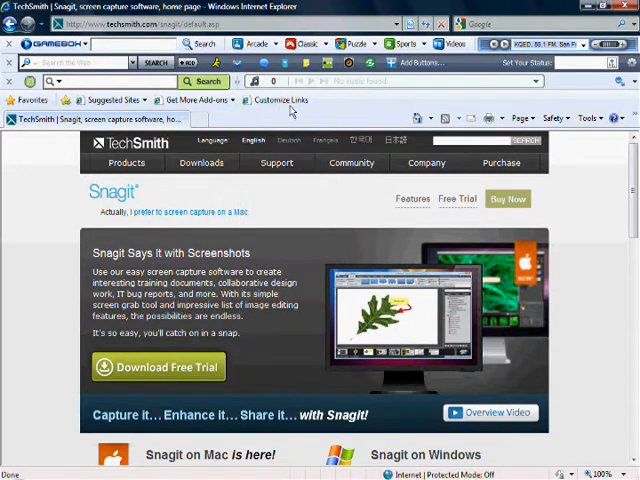
click(426, 162)
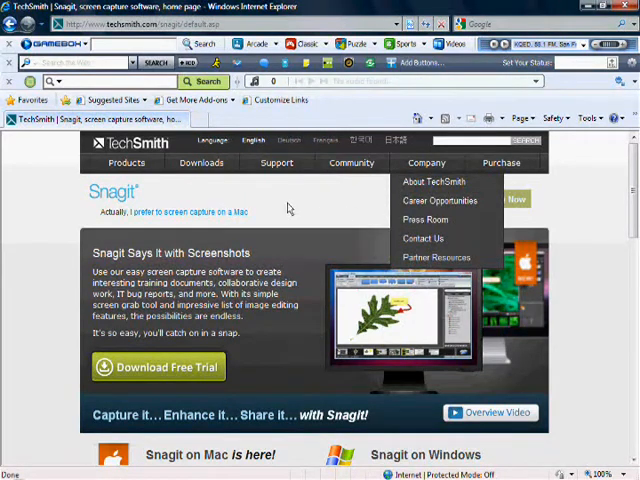
click(201, 162)
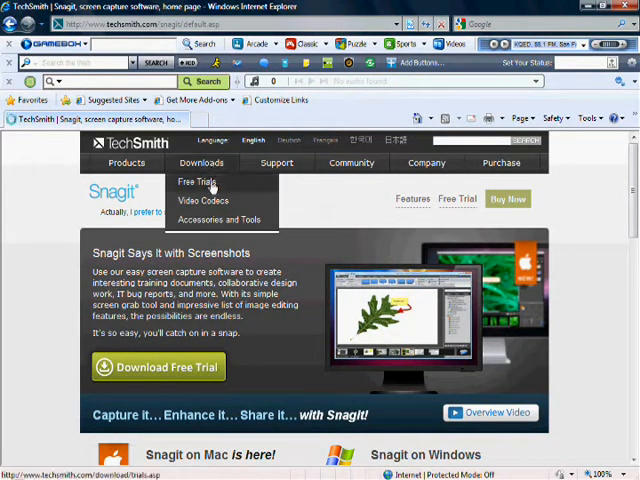
click(196, 182)
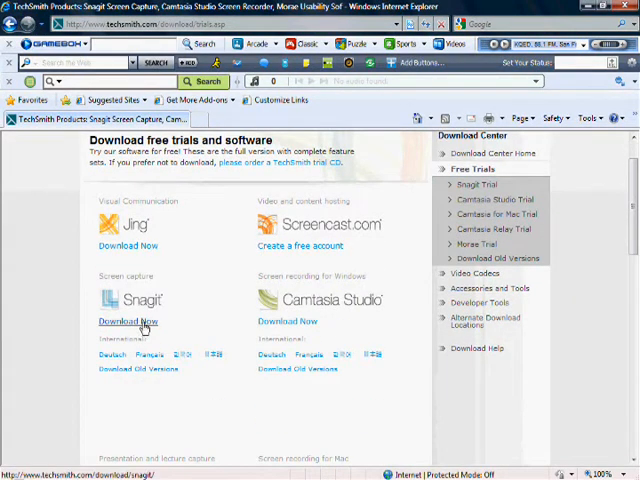
Step: Choose Download Now under Snagit to reach its free 30-day trial page
click(128, 321)
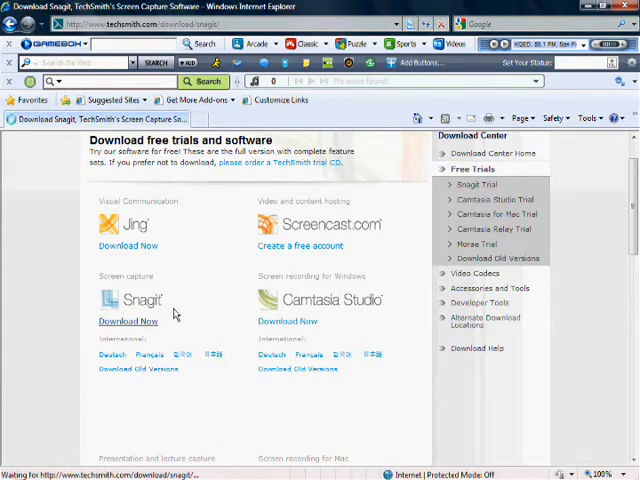
click(128, 321)
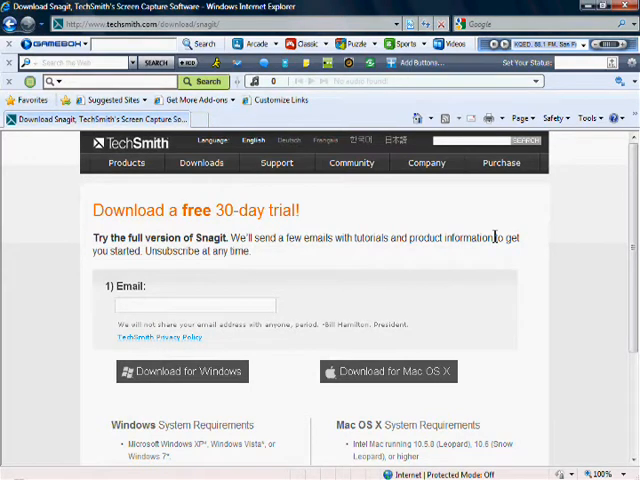
click(426, 162)
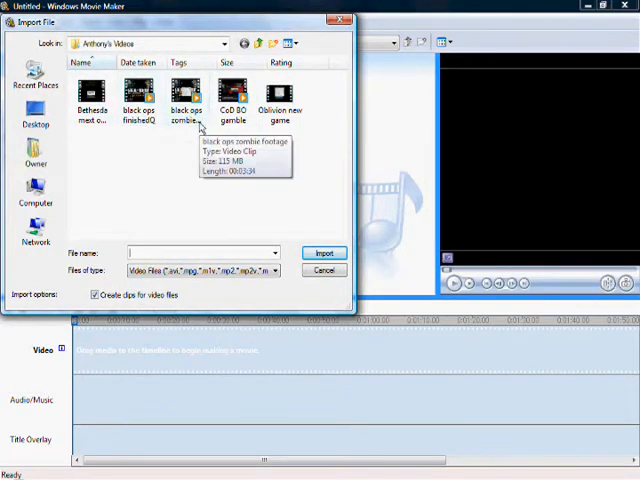
Step: Import the black ops zombie footage video into Movie Maker
click(324, 252)
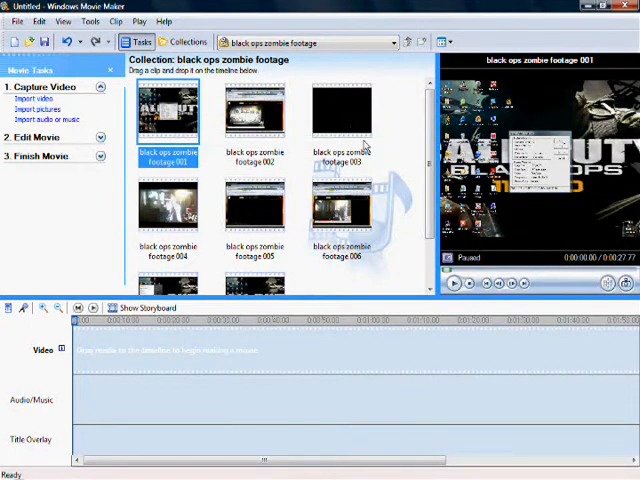
mouse_move(358, 283)
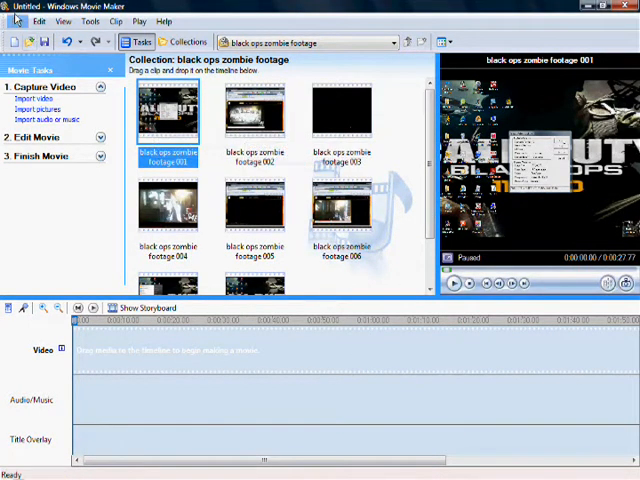
Step: Show the File menu commands in Movie Maker
click(17, 21)
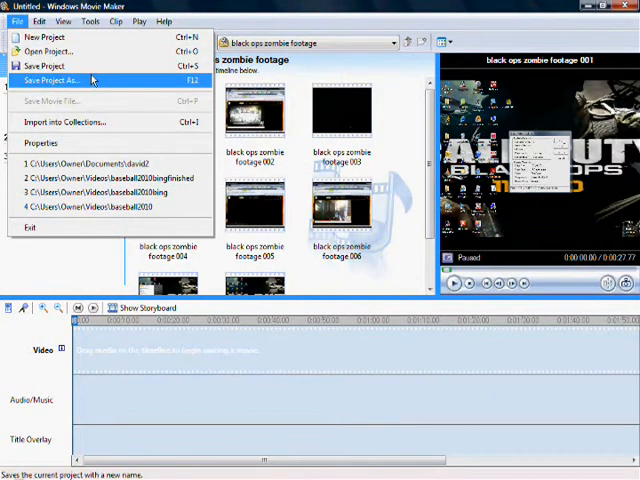
mouse_move(410, 190)
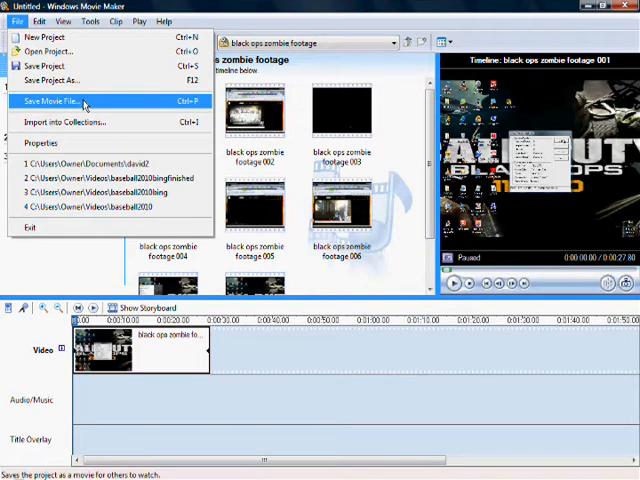
Step: Choose Save Movie File with clip 001 on the timeline
click(70, 101)
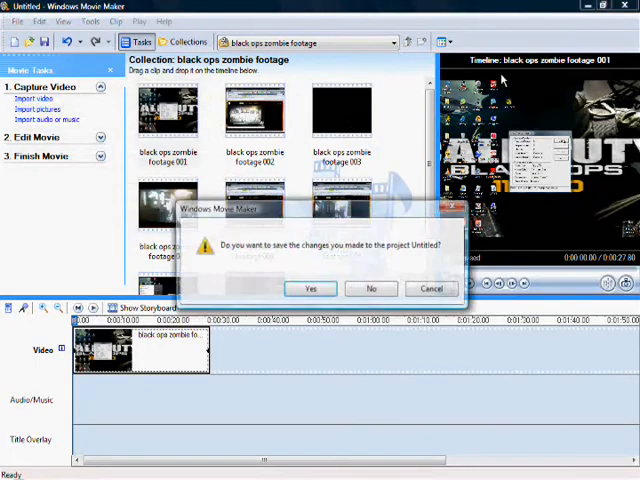